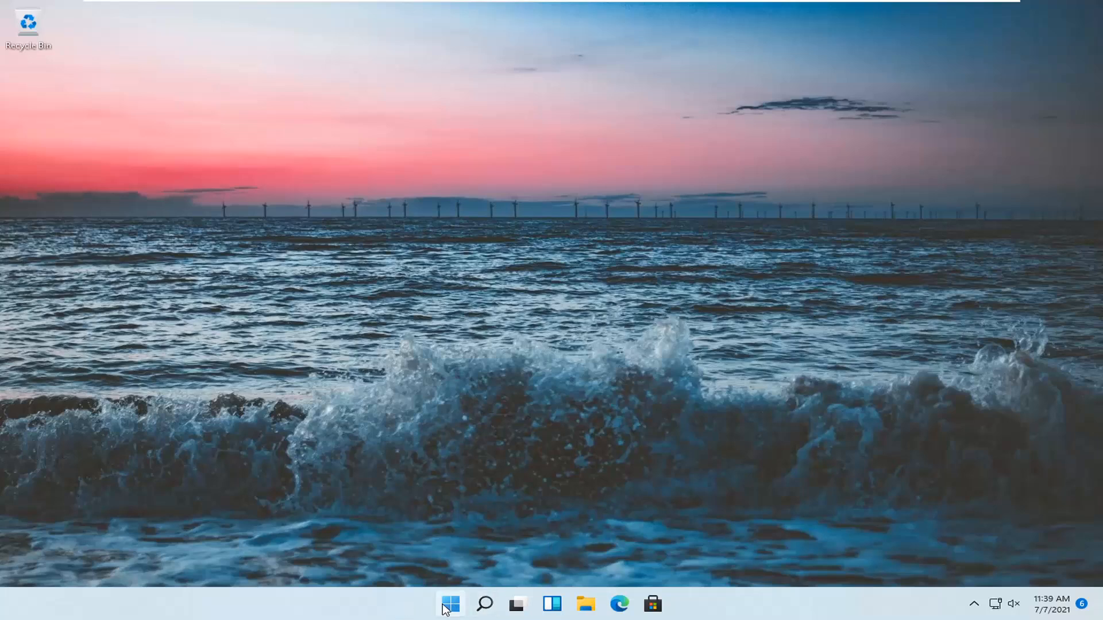
# Step: Launch Windows Settings from the Start button's quick-link menu
pyautogui.rightClick(450, 604)
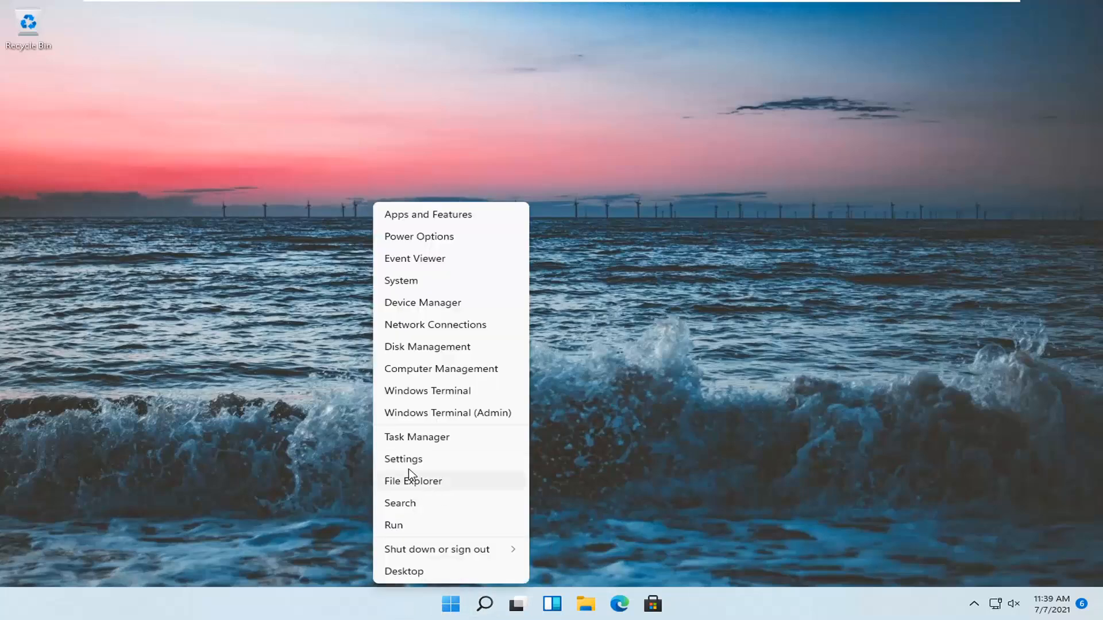
pyautogui.click(403, 459)
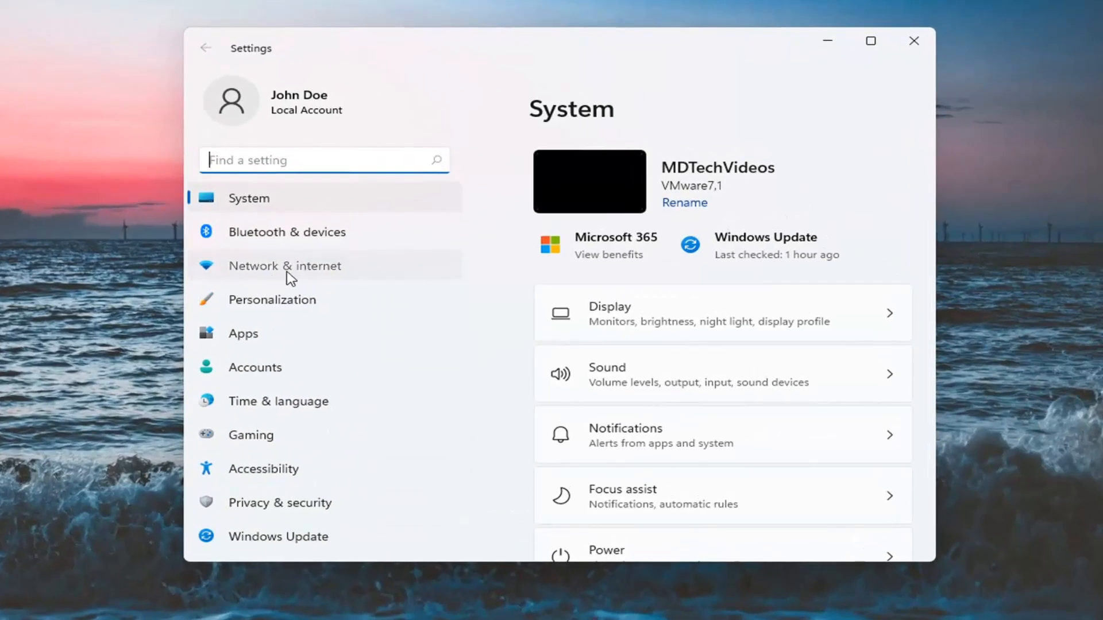
# Step: Leave 'Use a proxy server' off under Network & internet > Proxy, then close Settings
pyautogui.click(284, 266)
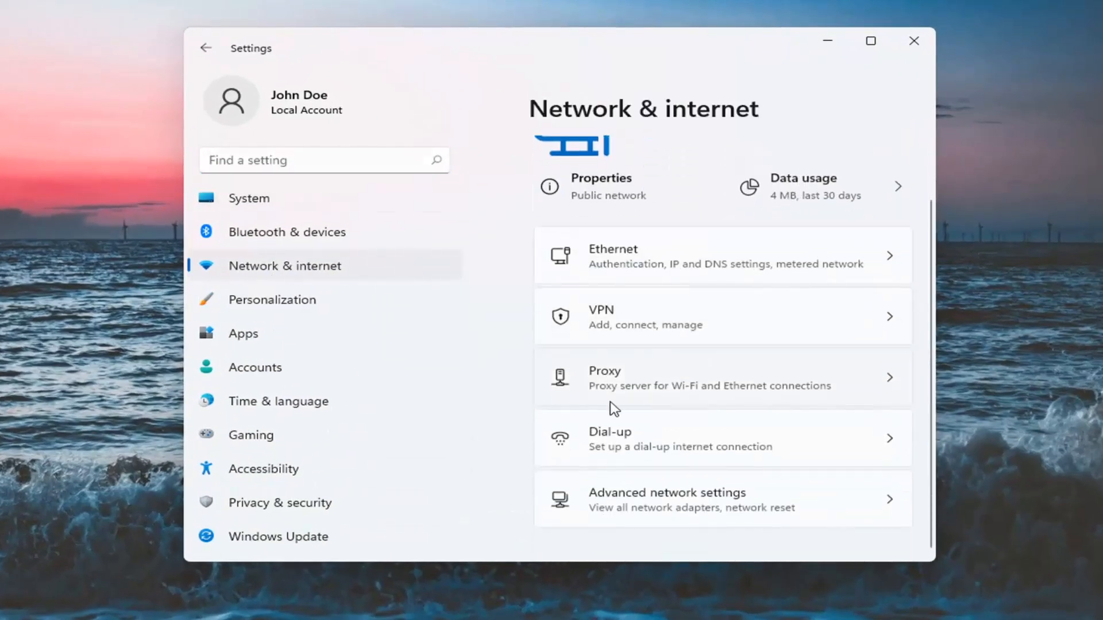
pyautogui.click(721, 378)
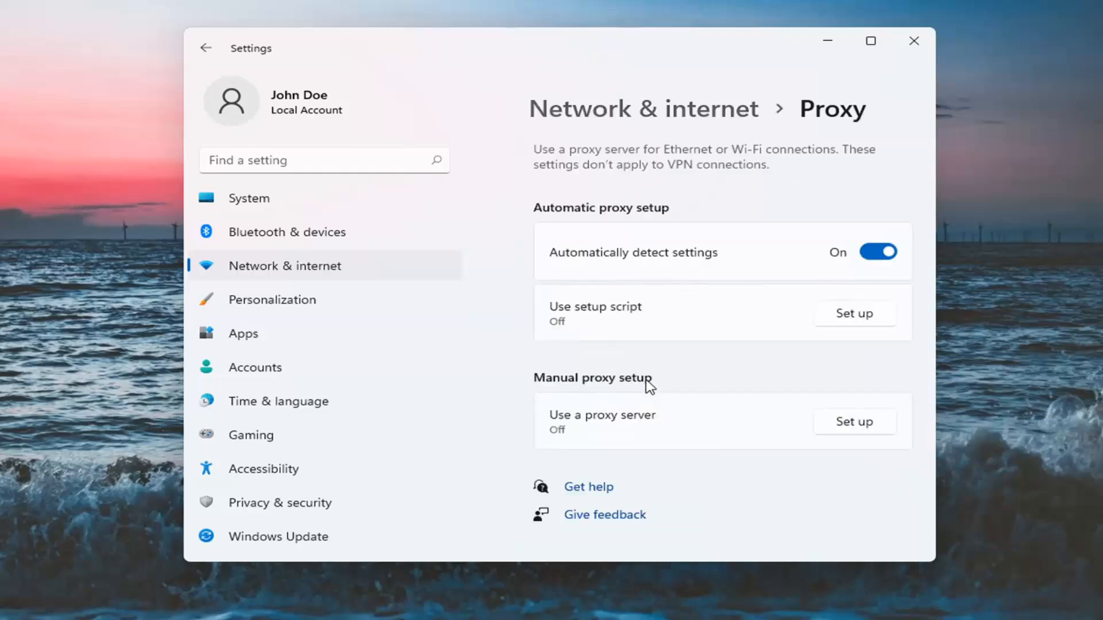
pyautogui.moveTo(608, 428)
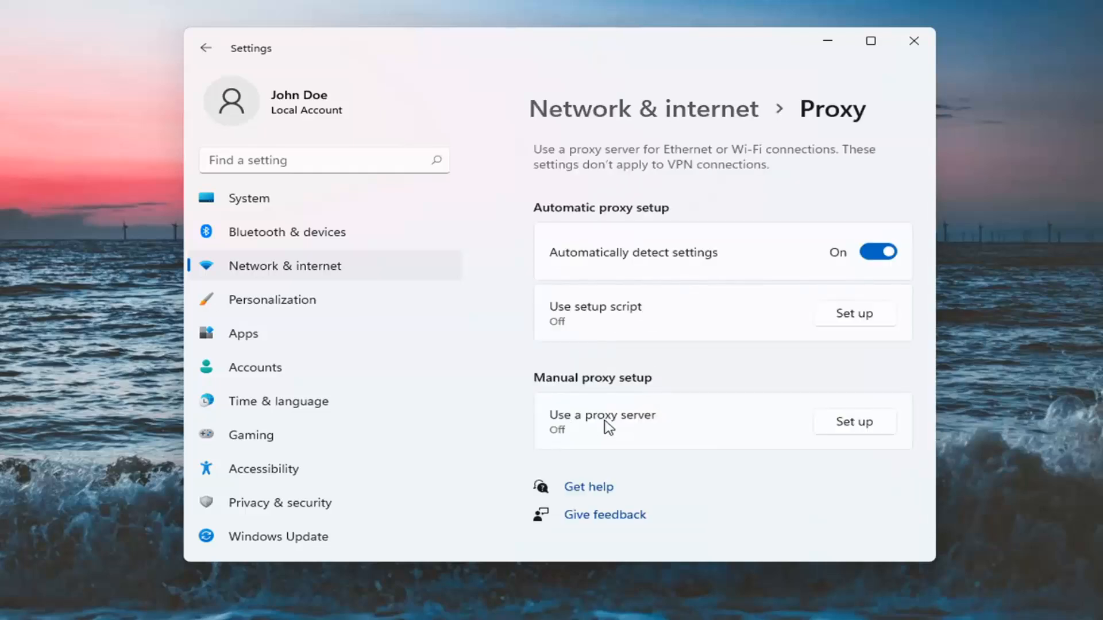
pyautogui.click(854, 423)
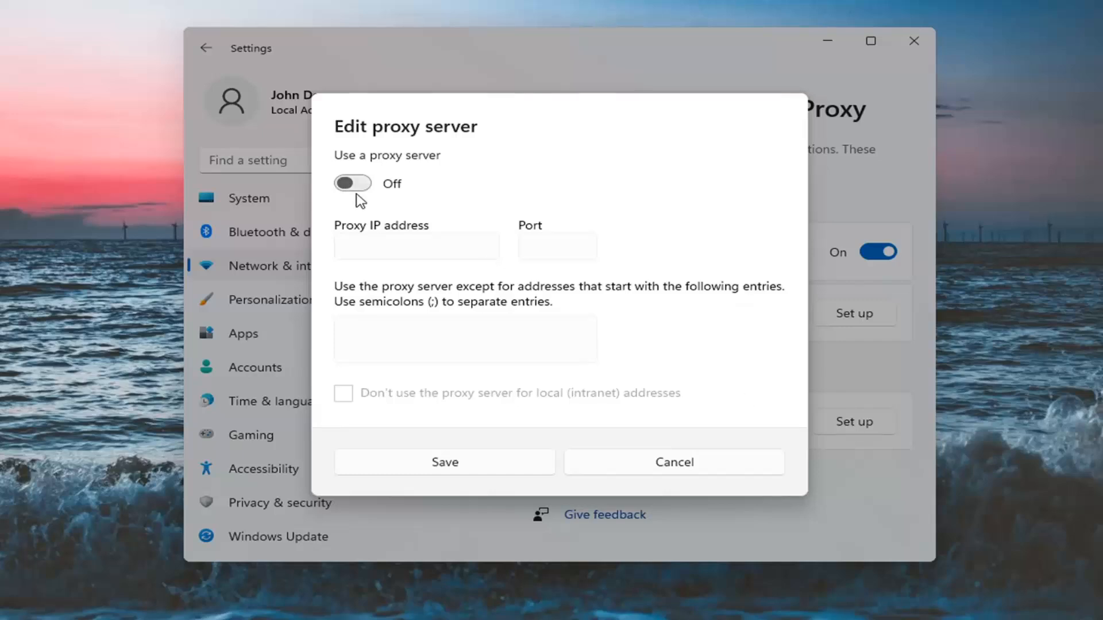
pyautogui.click(673, 462)
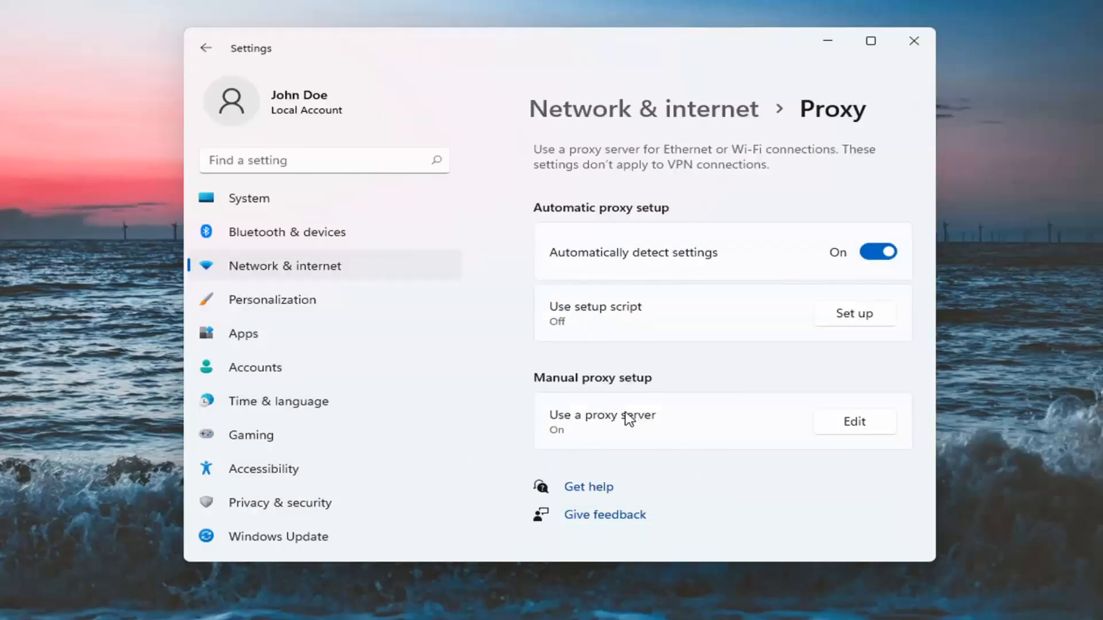
pyautogui.moveTo(869, 427)
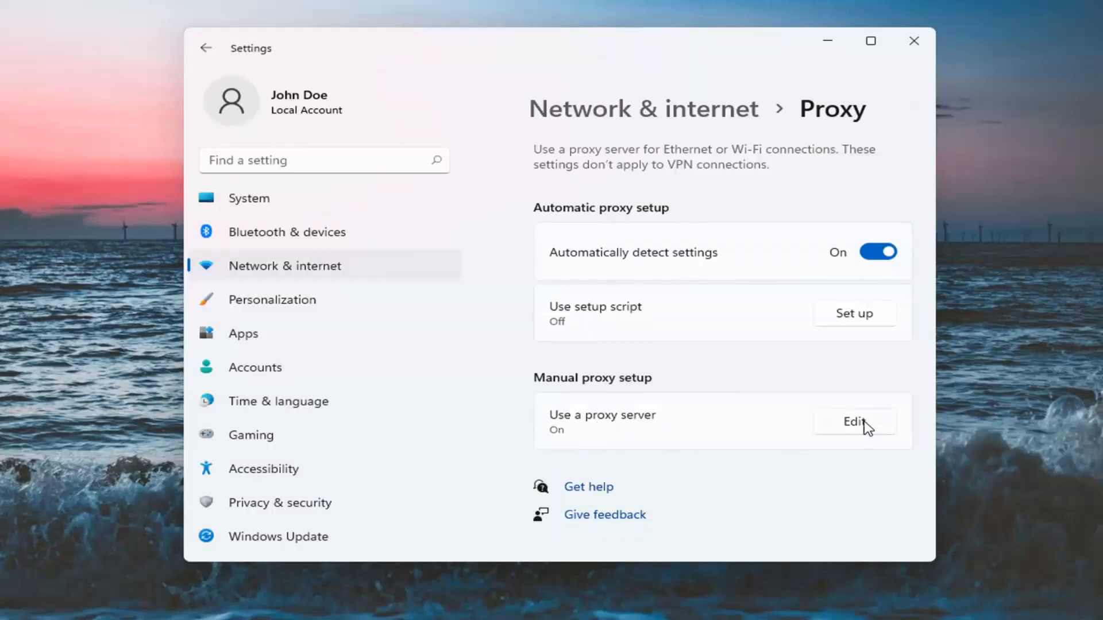
pyautogui.click(853, 421)
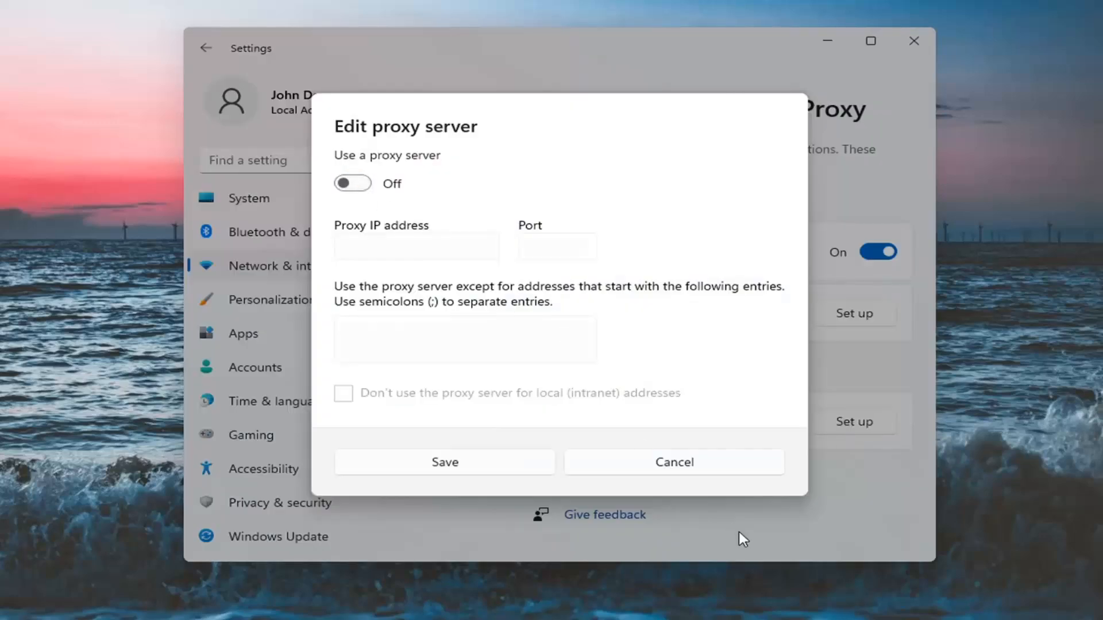
pyautogui.click(673, 462)
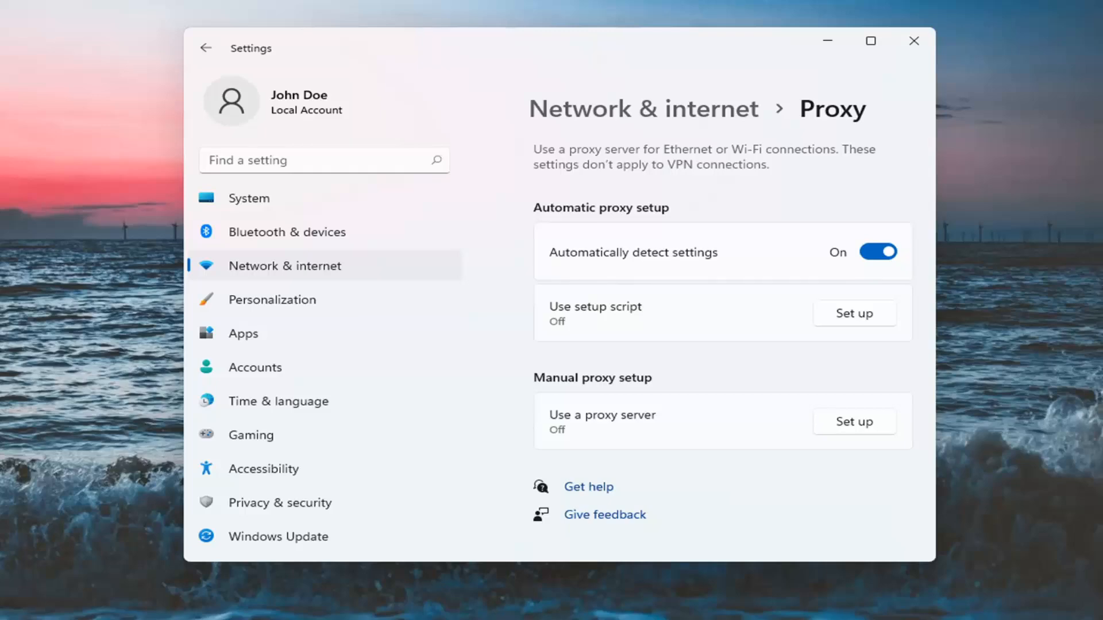
pyautogui.click(485, 604)
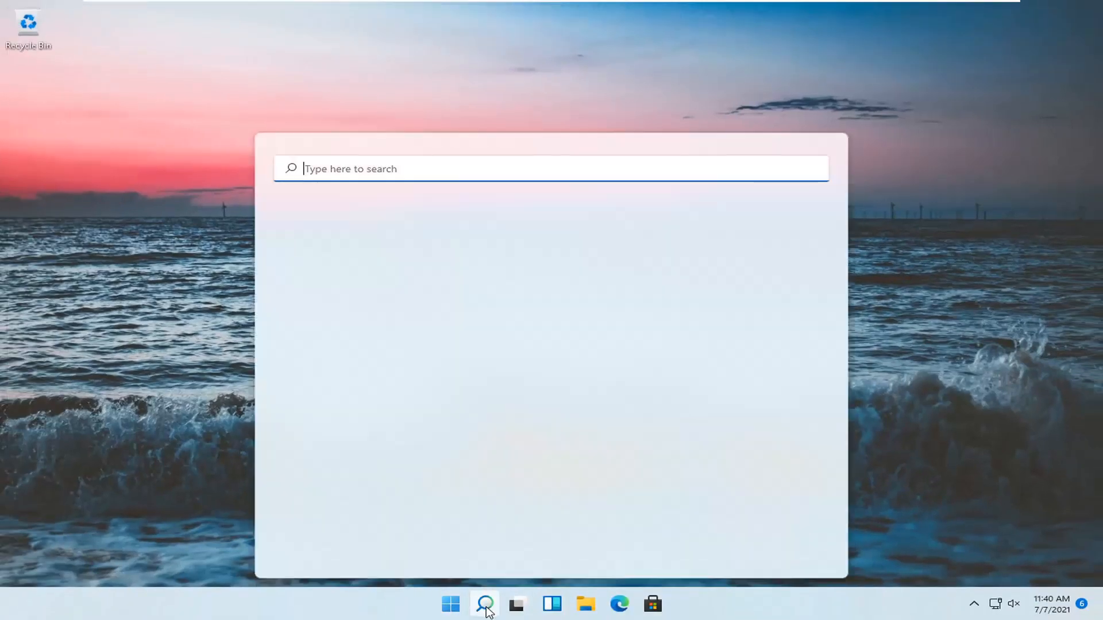
# Step: Open Control Panel from search, view by Category, and go to Network and Internet's Sharing Center
pyautogui.write('control panel')
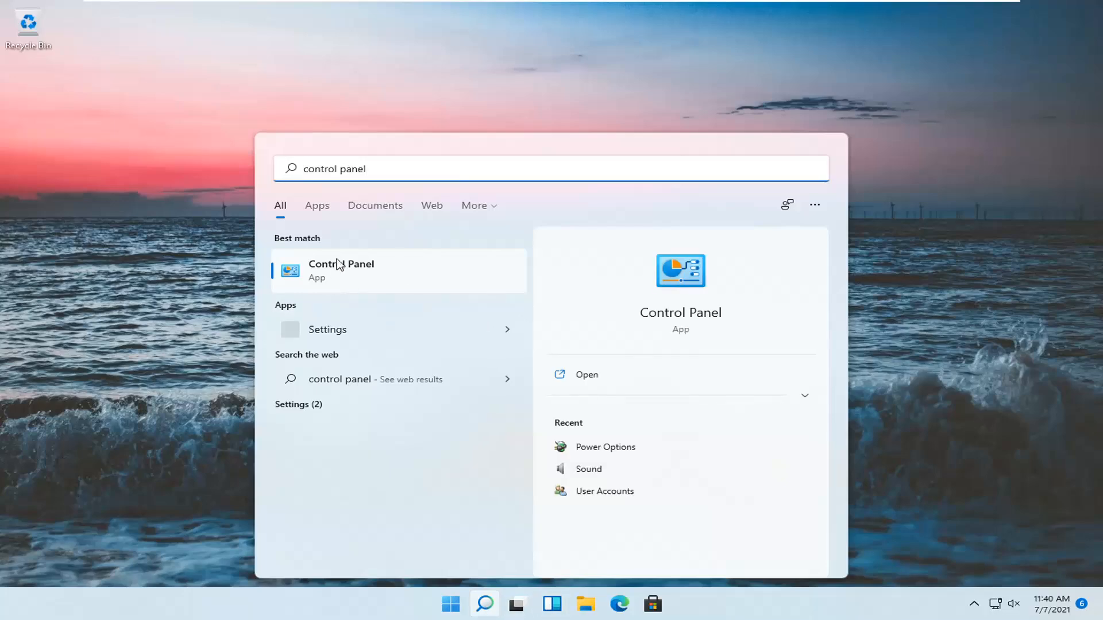
pyautogui.click(341, 270)
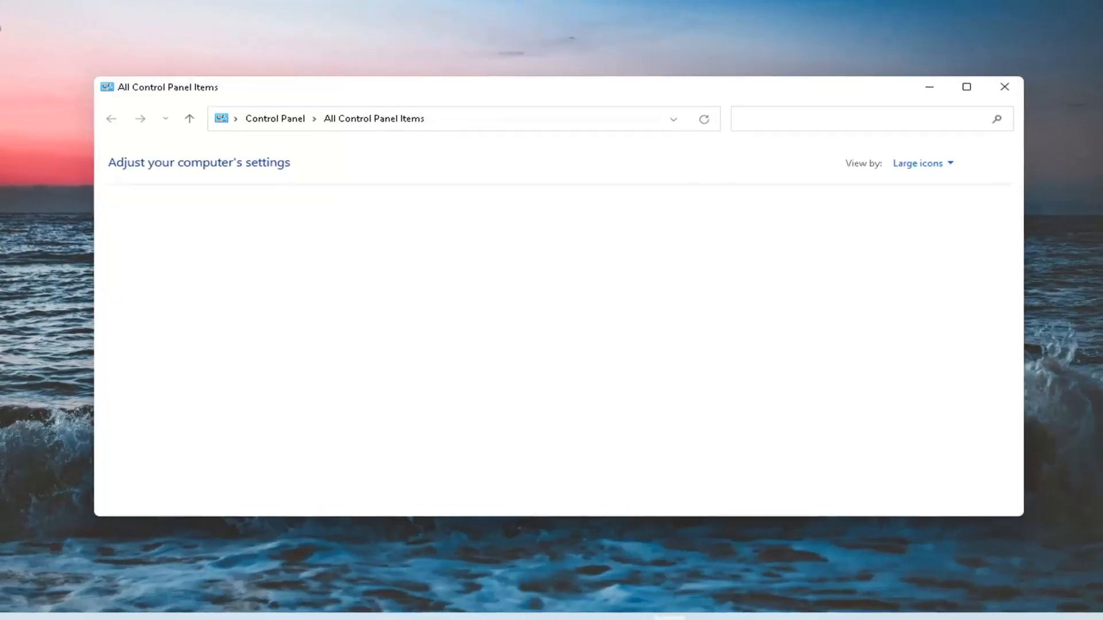
pyautogui.click(953, 149)
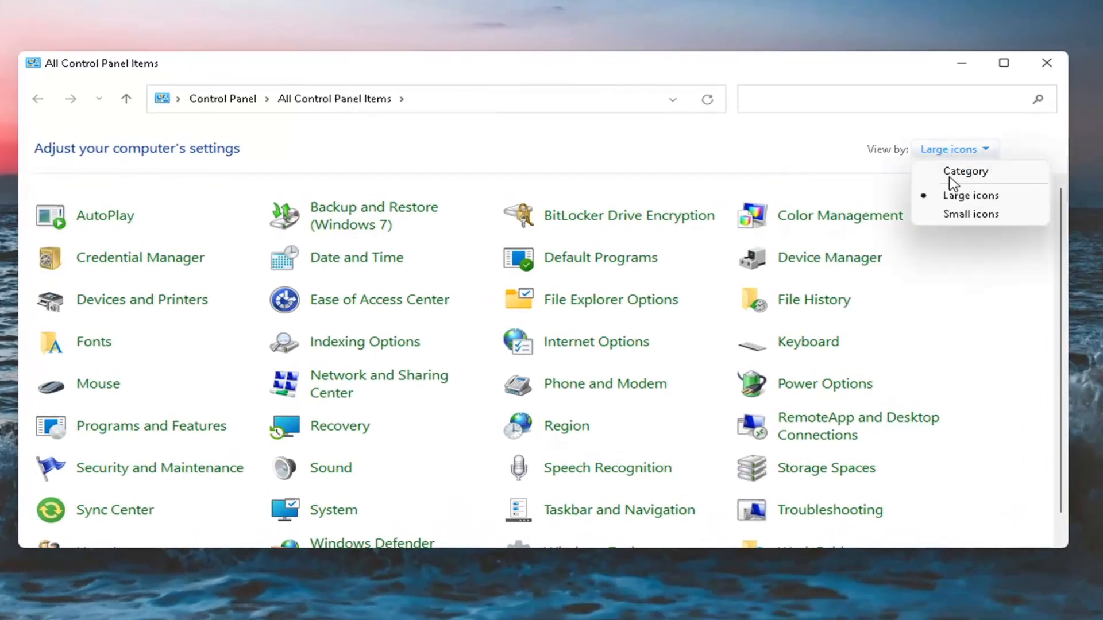
pyautogui.click(965, 171)
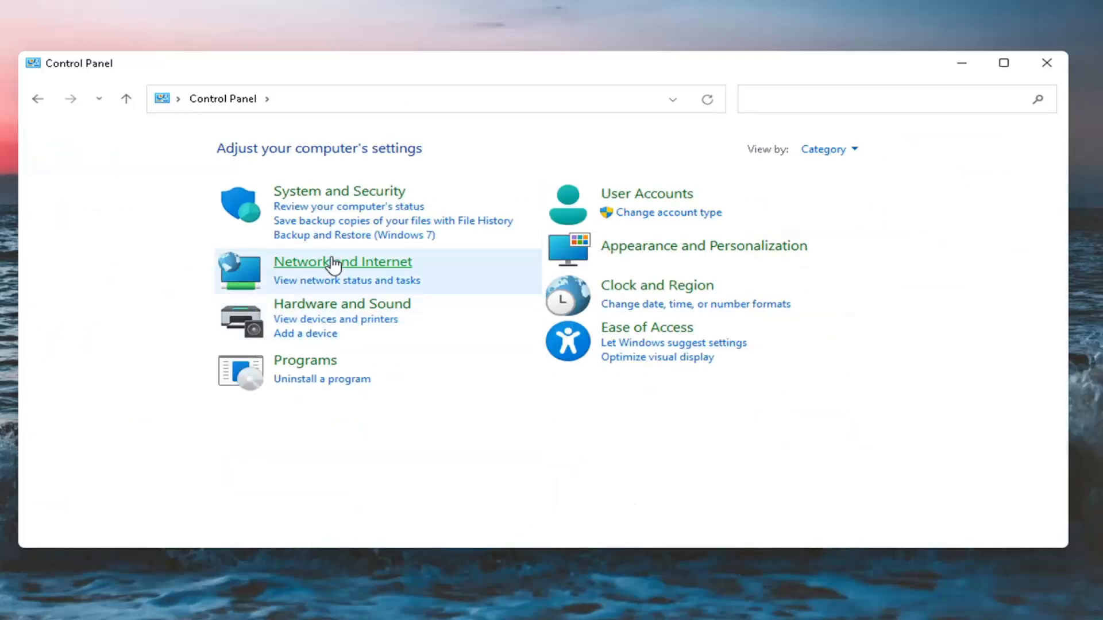
pyautogui.click(343, 261)
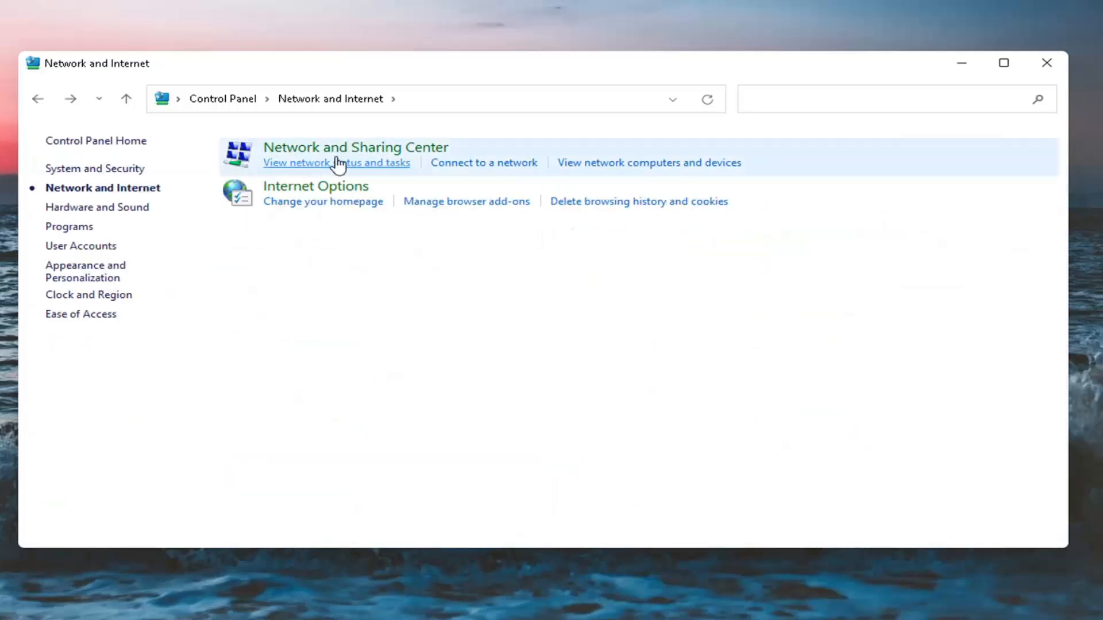
pyautogui.click(355, 147)
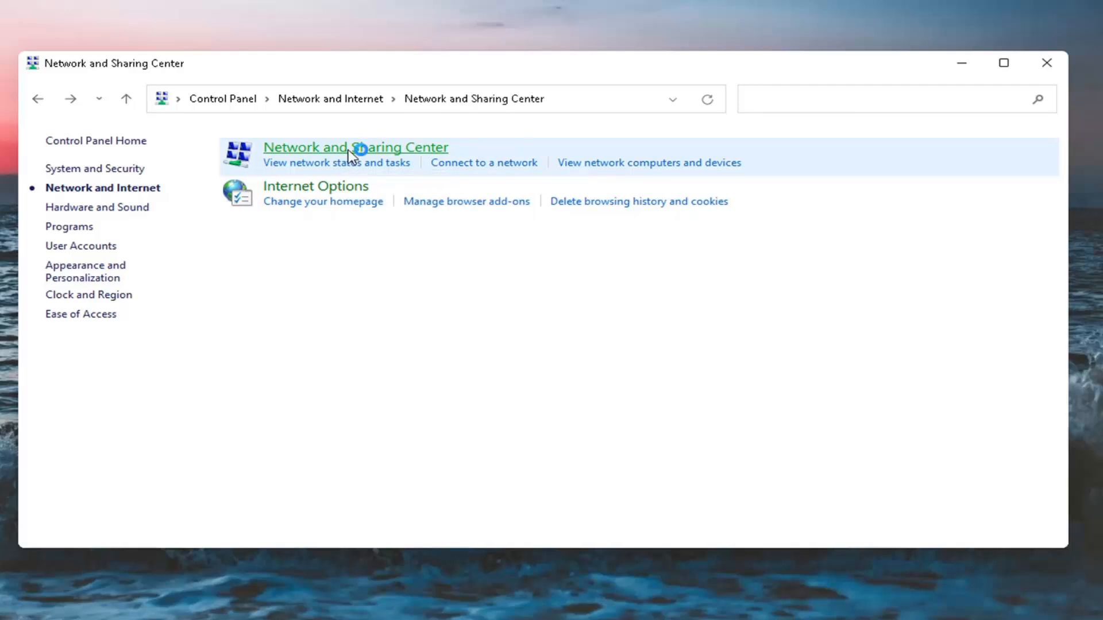
# Step: Confirm Ethernet0's IPv4 properties obtain IP and DNS addresses automatically, then close
pyautogui.click(355, 147)
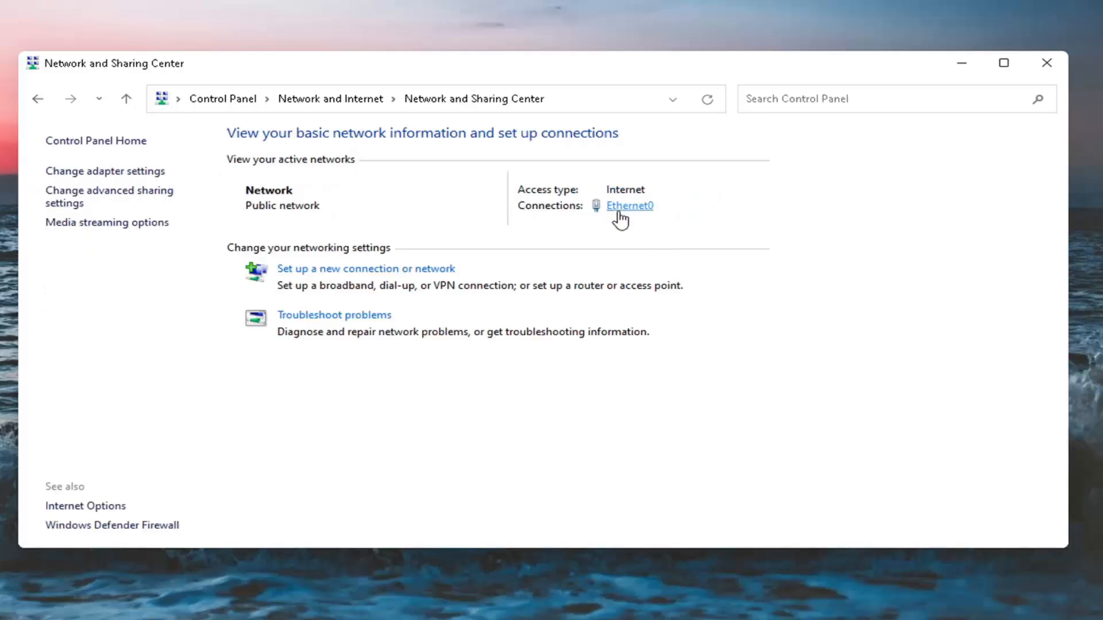
pyautogui.moveTo(632, 210)
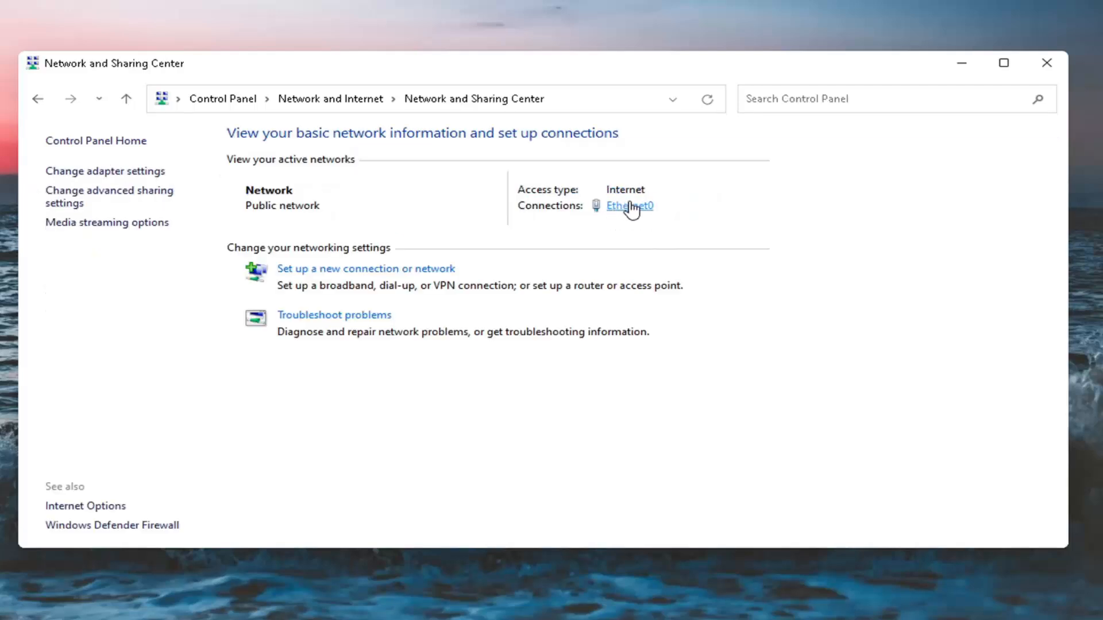
pyautogui.click(629, 206)
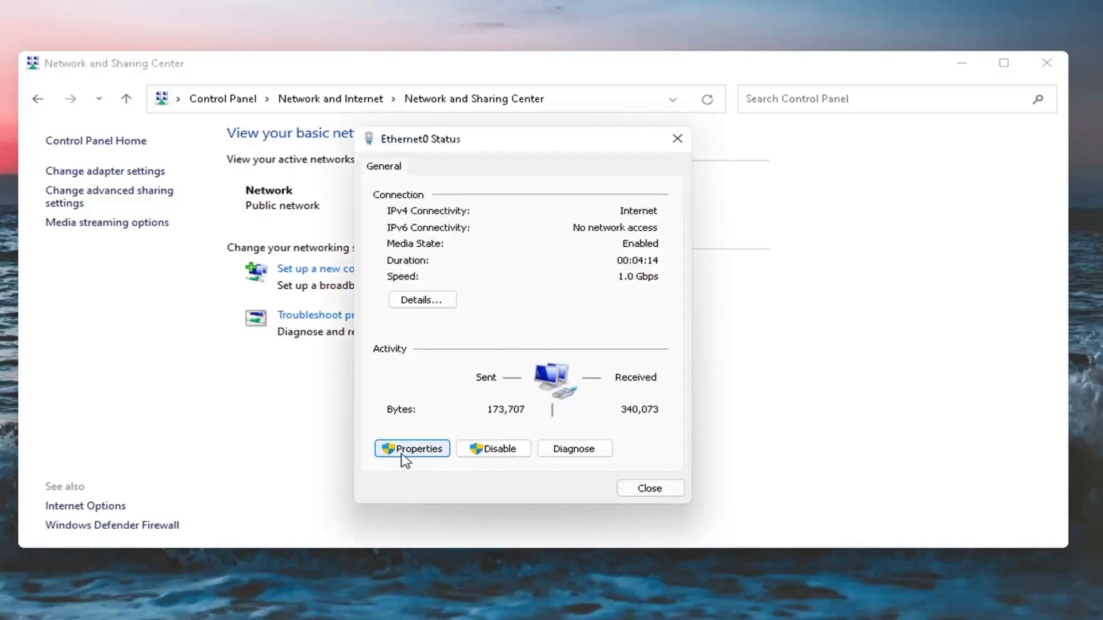
pyautogui.click(412, 448)
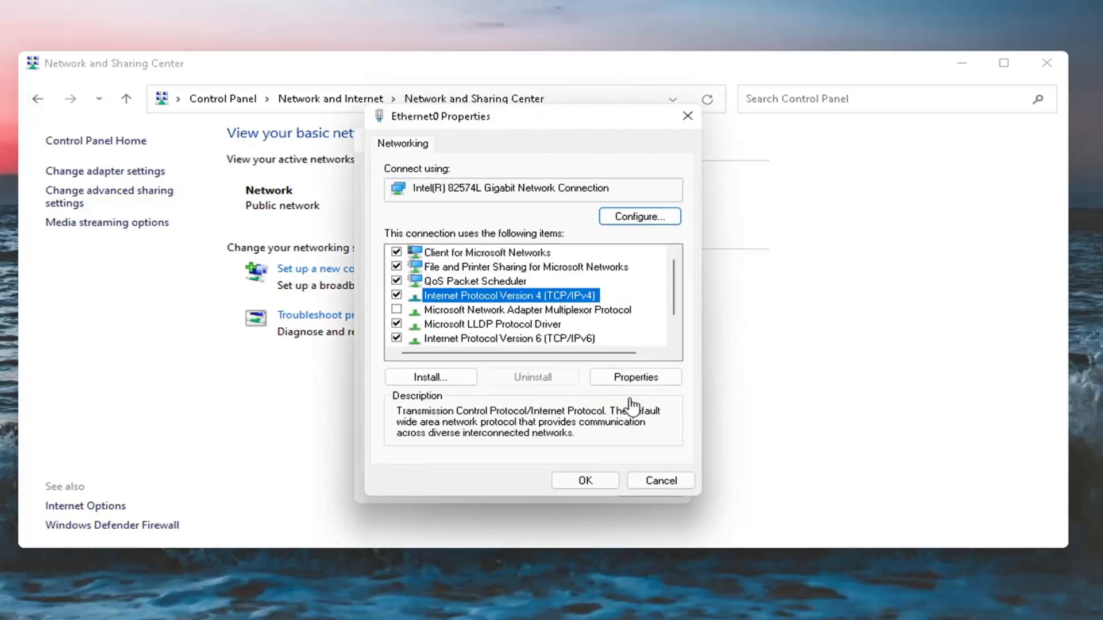
pyautogui.click(634, 376)
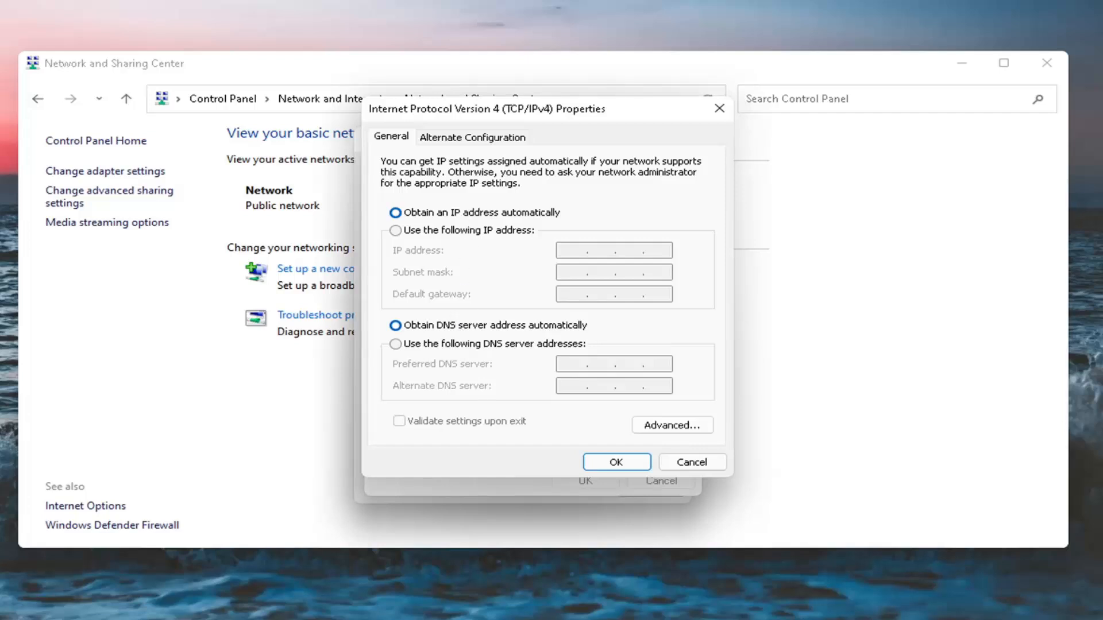
pyautogui.click(615, 462)
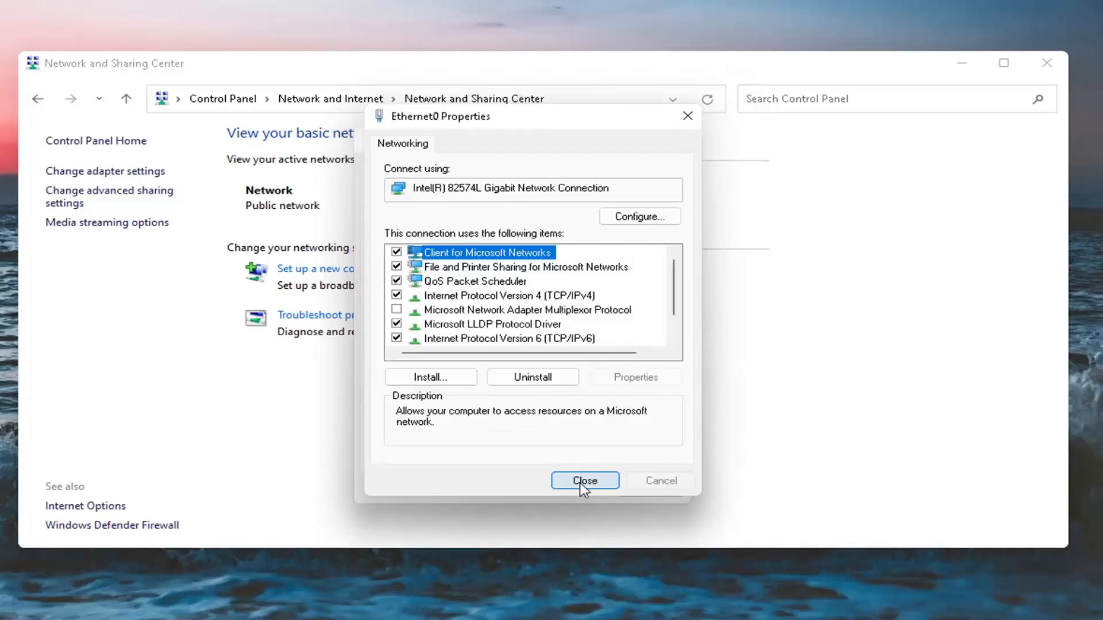
pyautogui.click(584, 481)
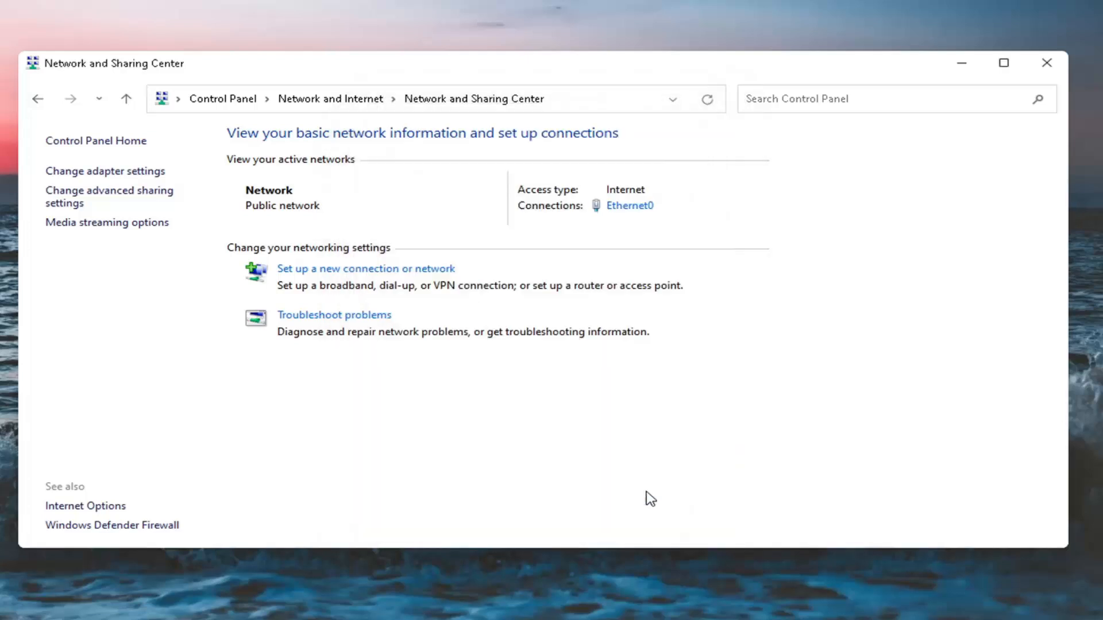
pyautogui.moveTo(110, 197)
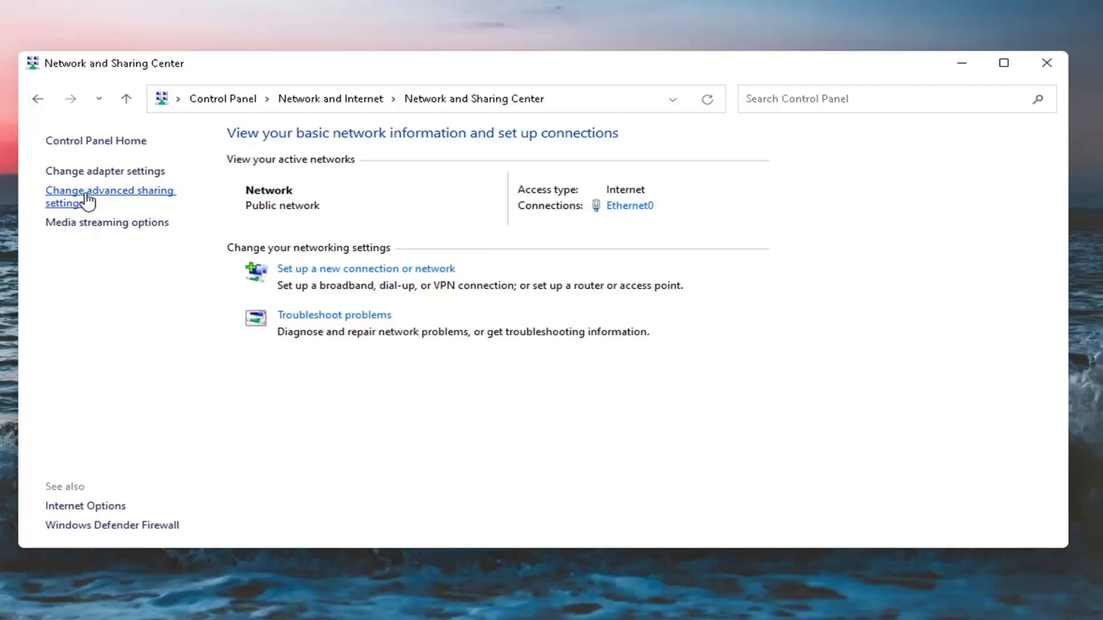
# Step: Turn on private-network discovery and file and printer sharing in advanced sharing settings, and save
pyautogui.click(110, 197)
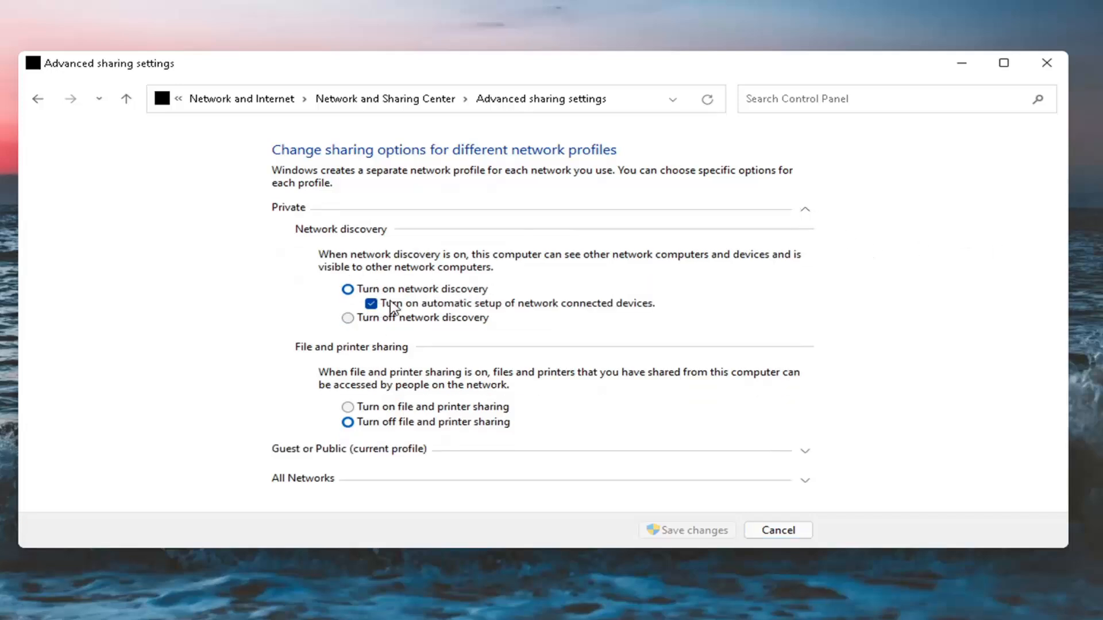
pyautogui.click(348, 407)
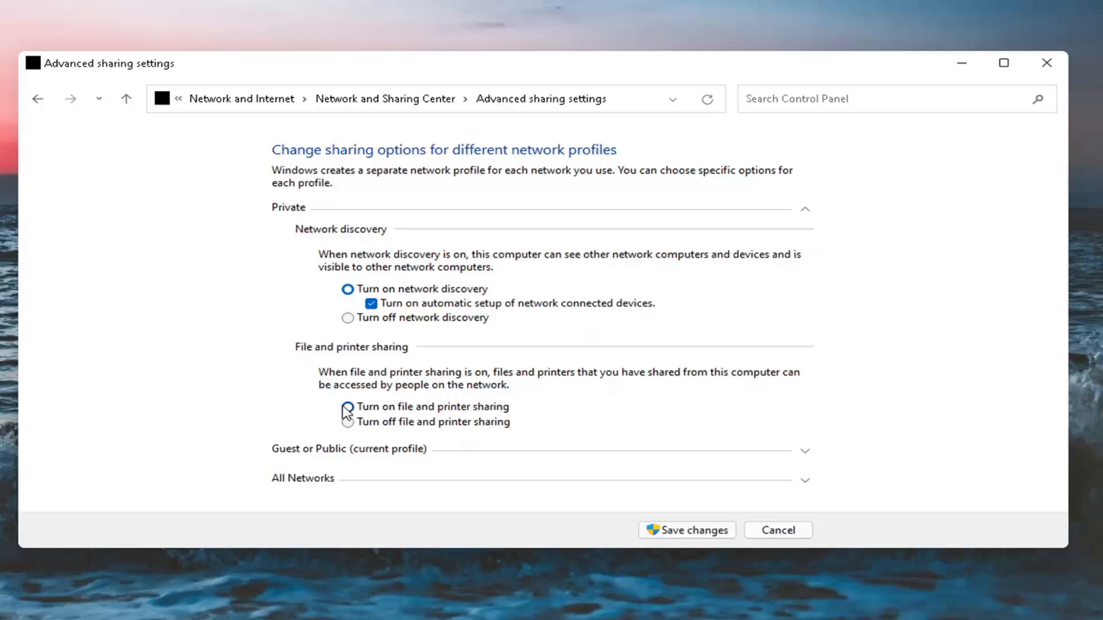
pyautogui.click(348, 407)
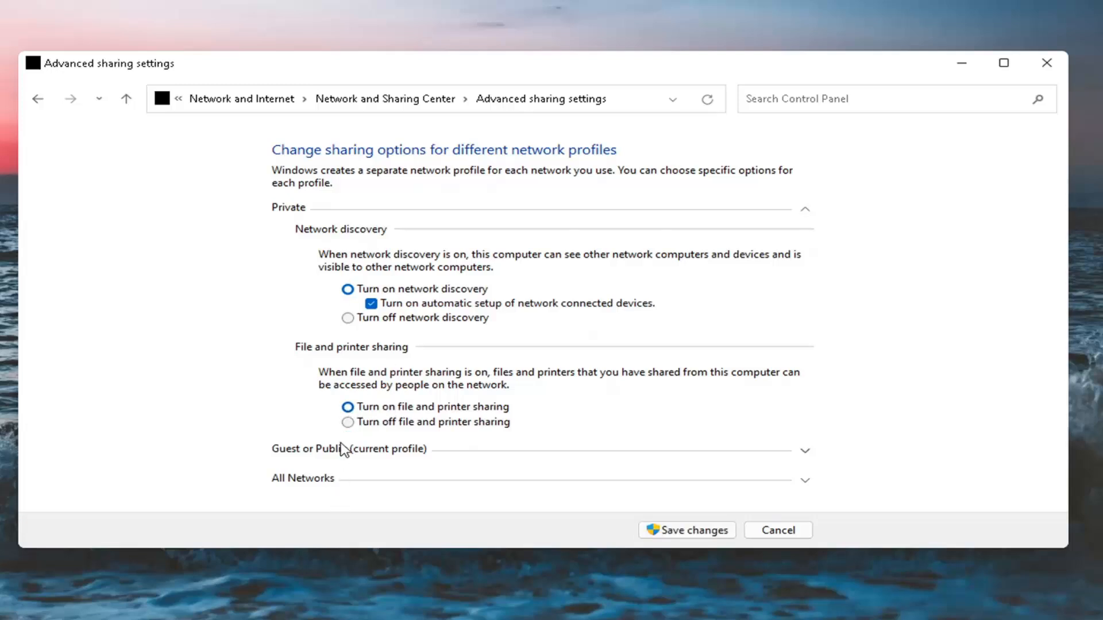
pyautogui.moveTo(420, 463)
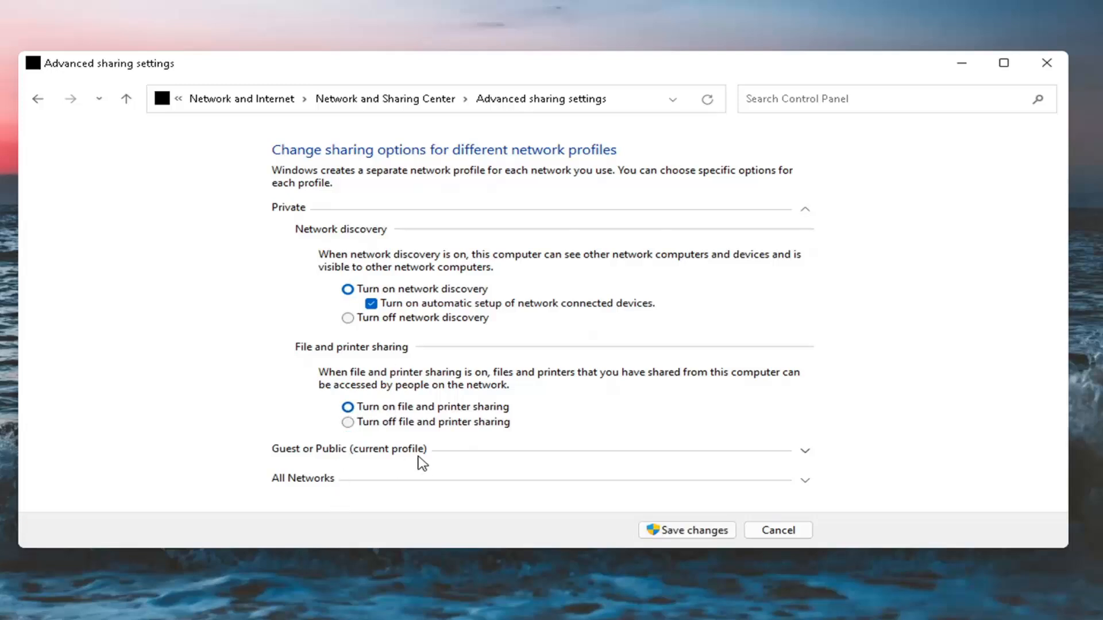
pyautogui.moveTo(385, 469)
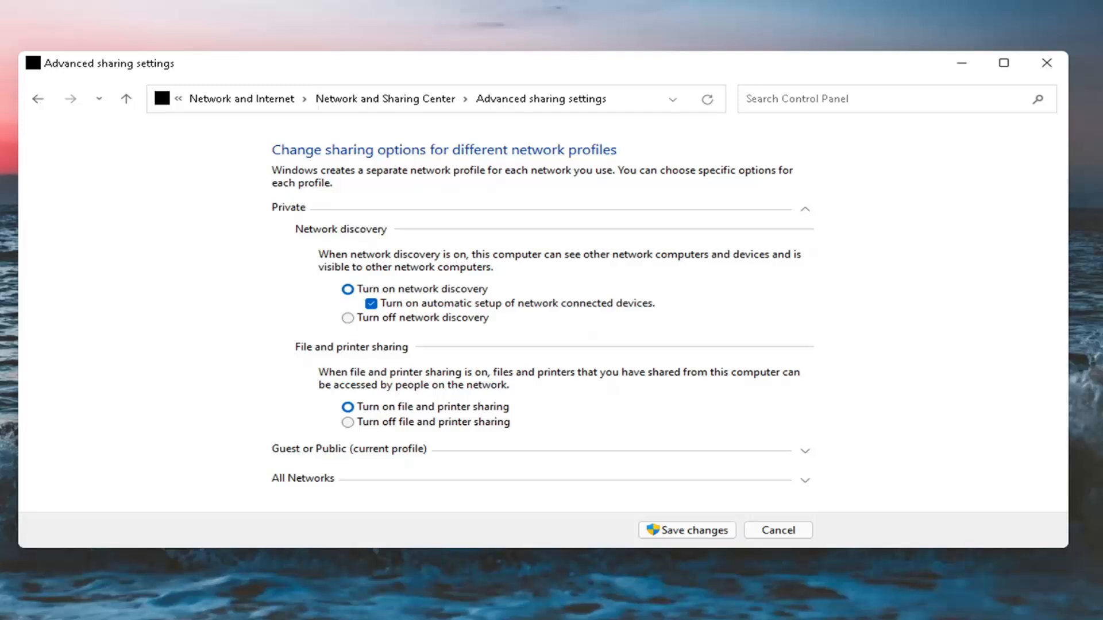
pyautogui.moveTo(450, 290)
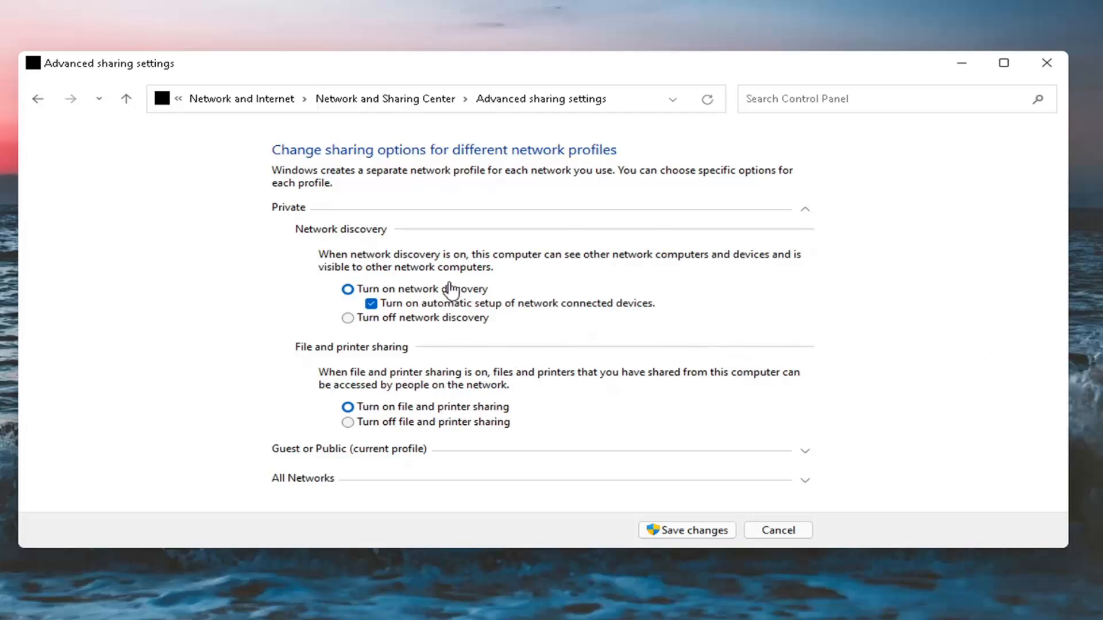
pyautogui.moveTo(512, 316)
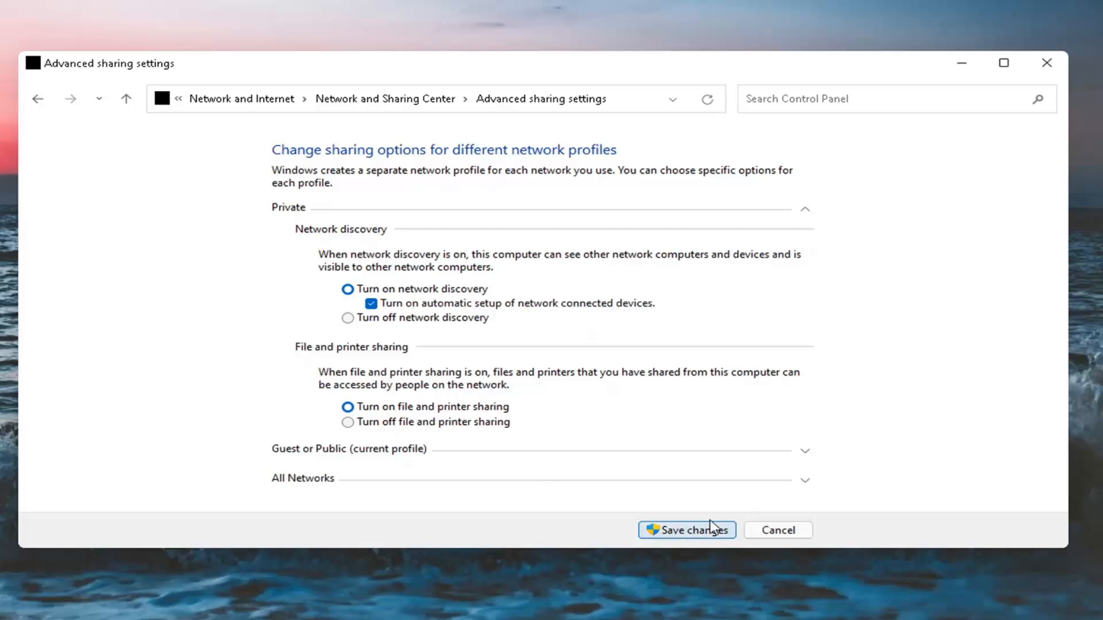
pyautogui.click(686, 530)
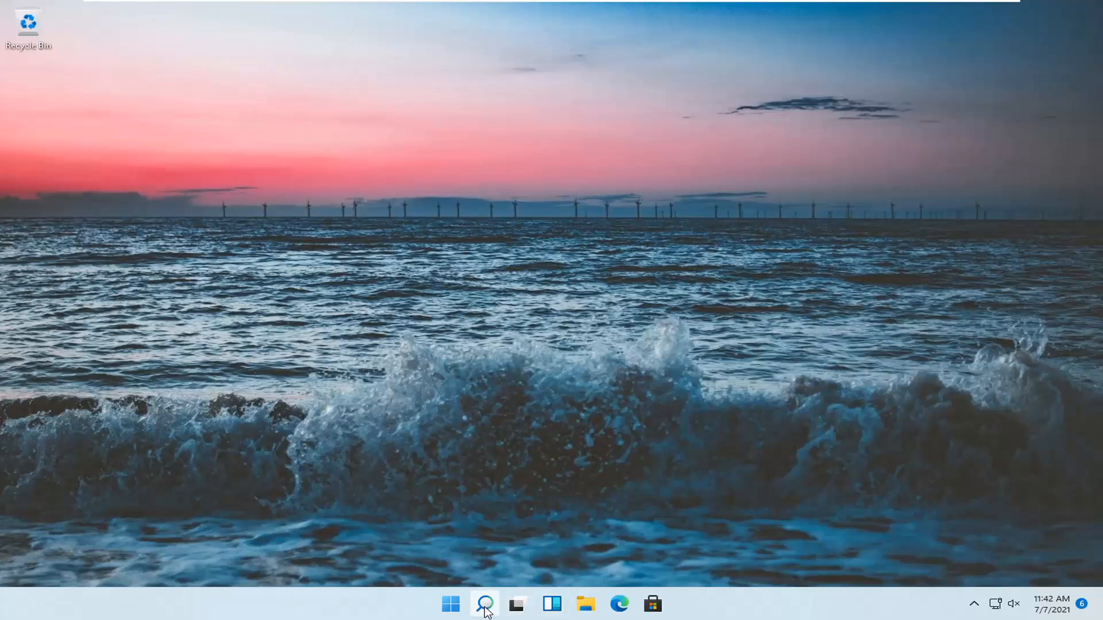
# Step: Search Windows for 'windows features'
pyautogui.write('windows features')
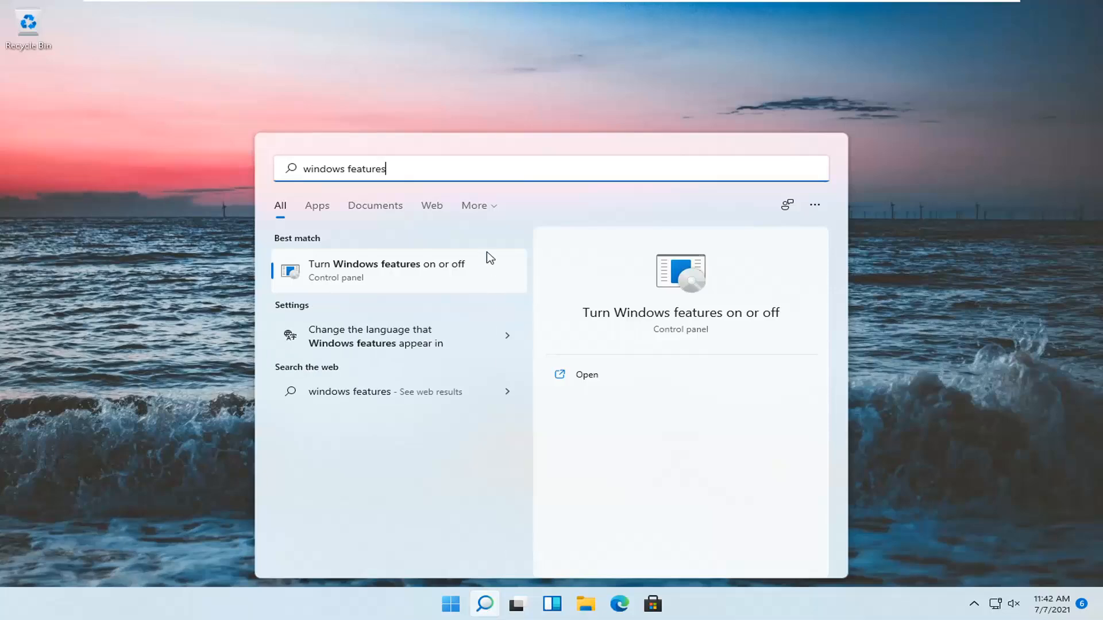
pyautogui.moveTo(399, 277)
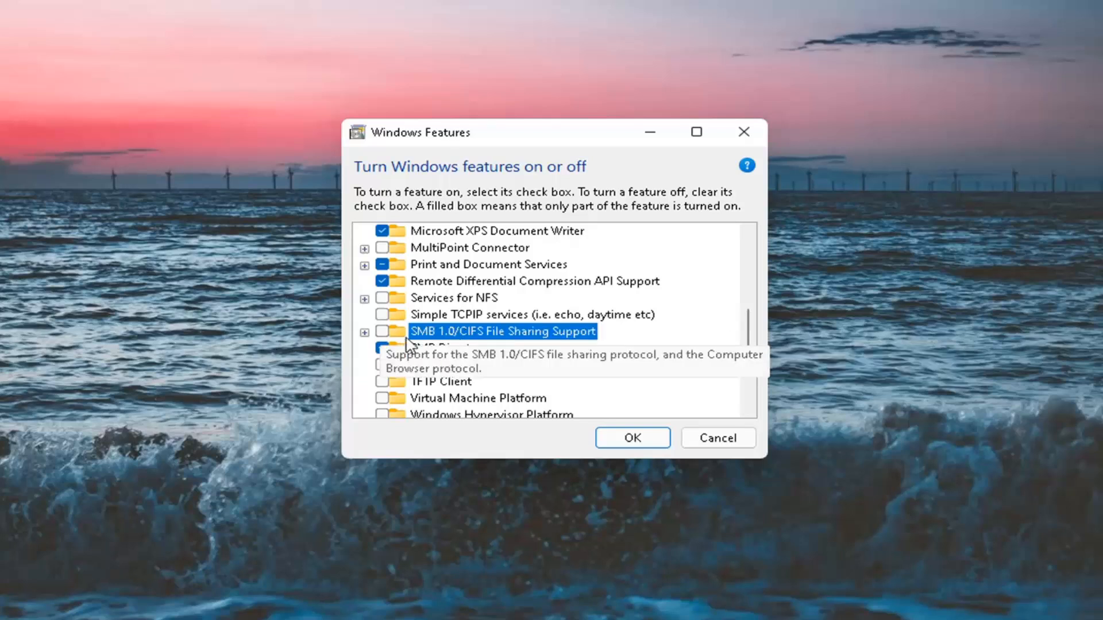
# Step: Tick SMB 1.0/CIFS File Sharing Support with all subfeatures and apply with OK
pyautogui.click(364, 331)
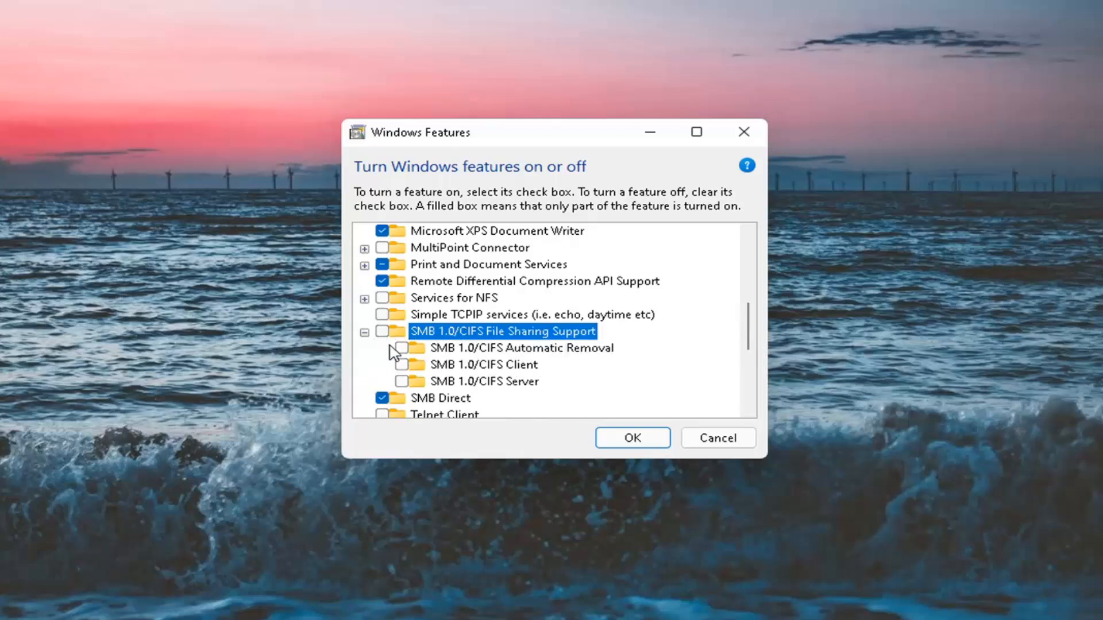
pyautogui.click(382, 331)
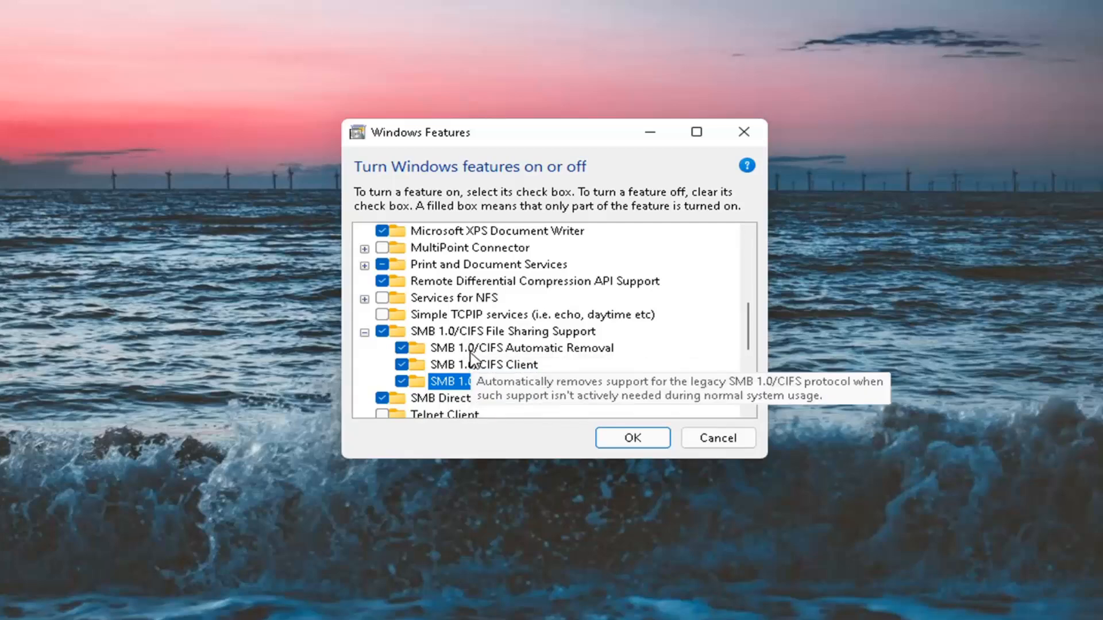
pyautogui.moveTo(441, 407)
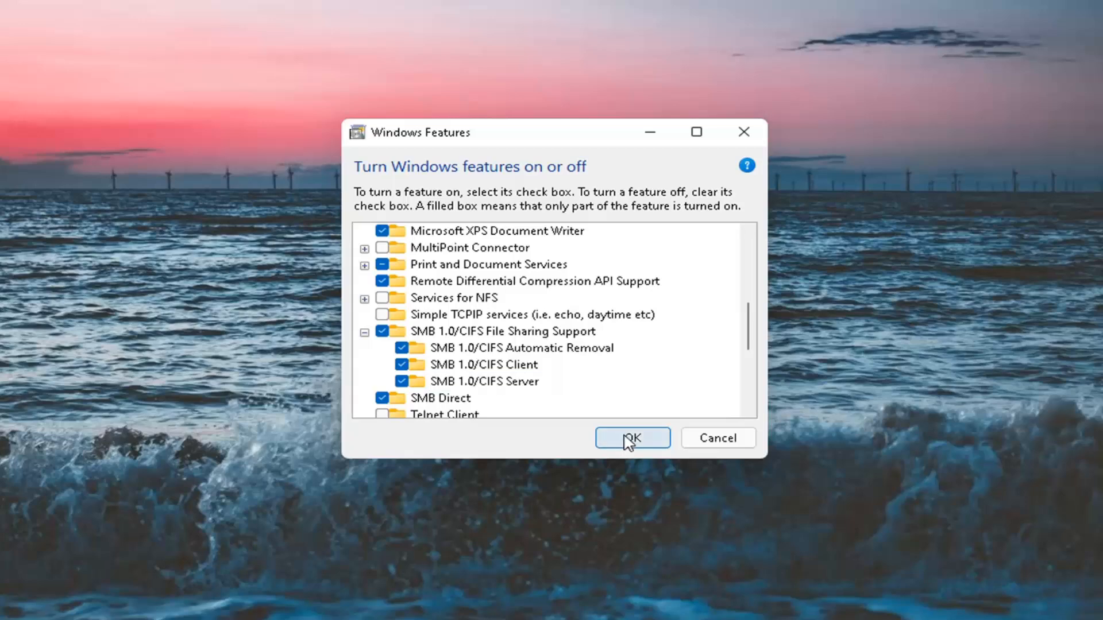
pyautogui.click(631, 438)
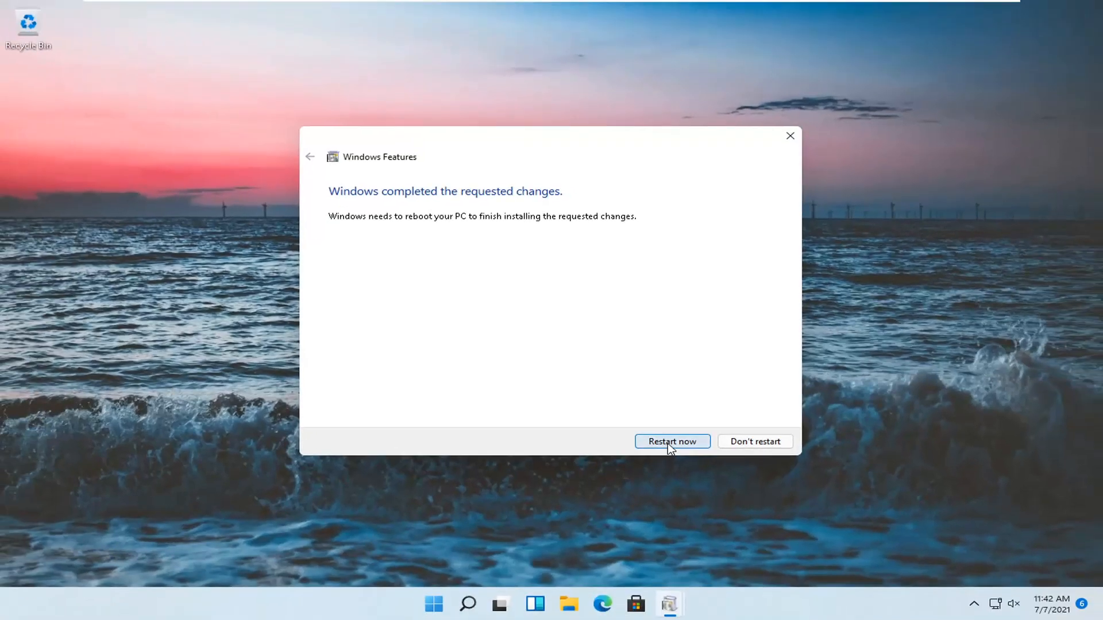
# Step: Choose Restart now to finish installing the SMB 1.0 features
pyautogui.click(671, 441)
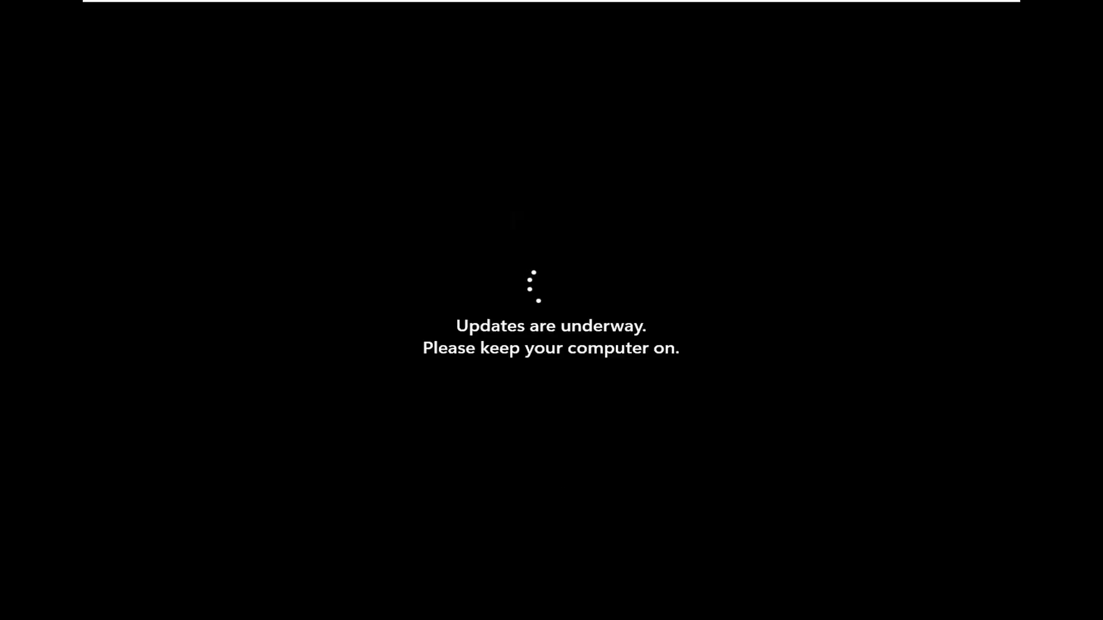